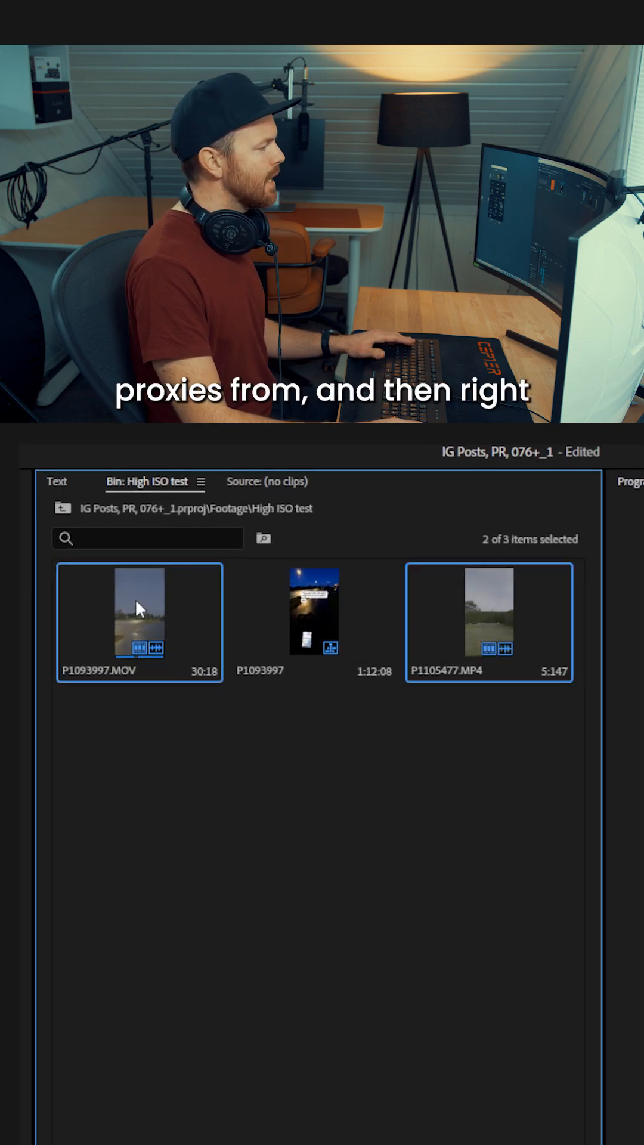
Create quarter-size ProRes proxies for the selected clips P1093997.MOV and P1105477.MP4
right_click(139, 611)
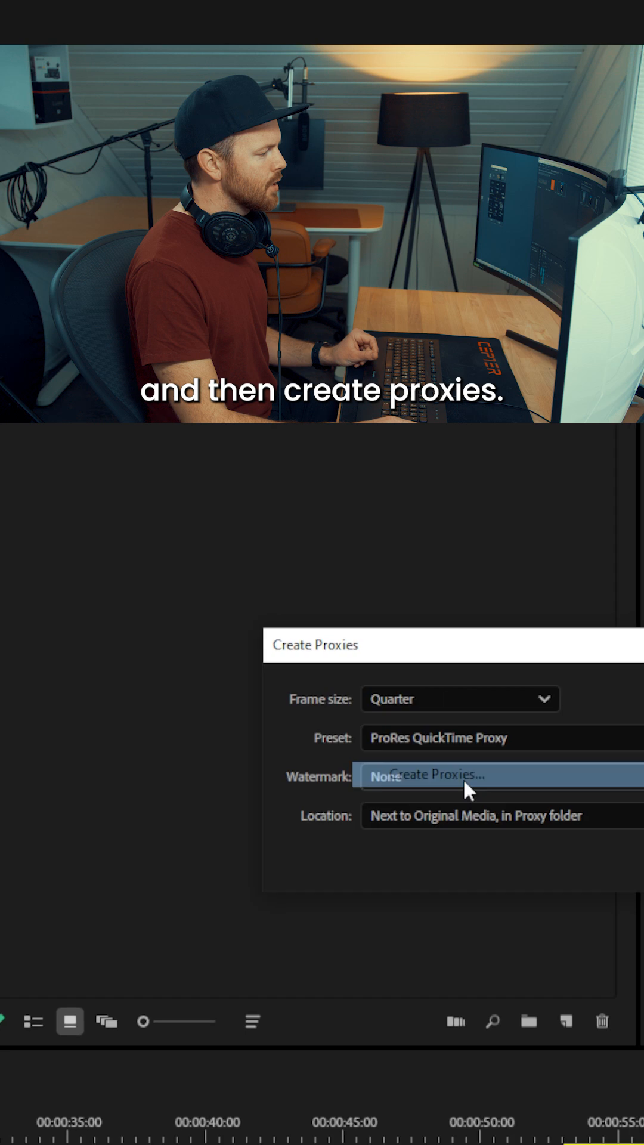
click(274, 675)
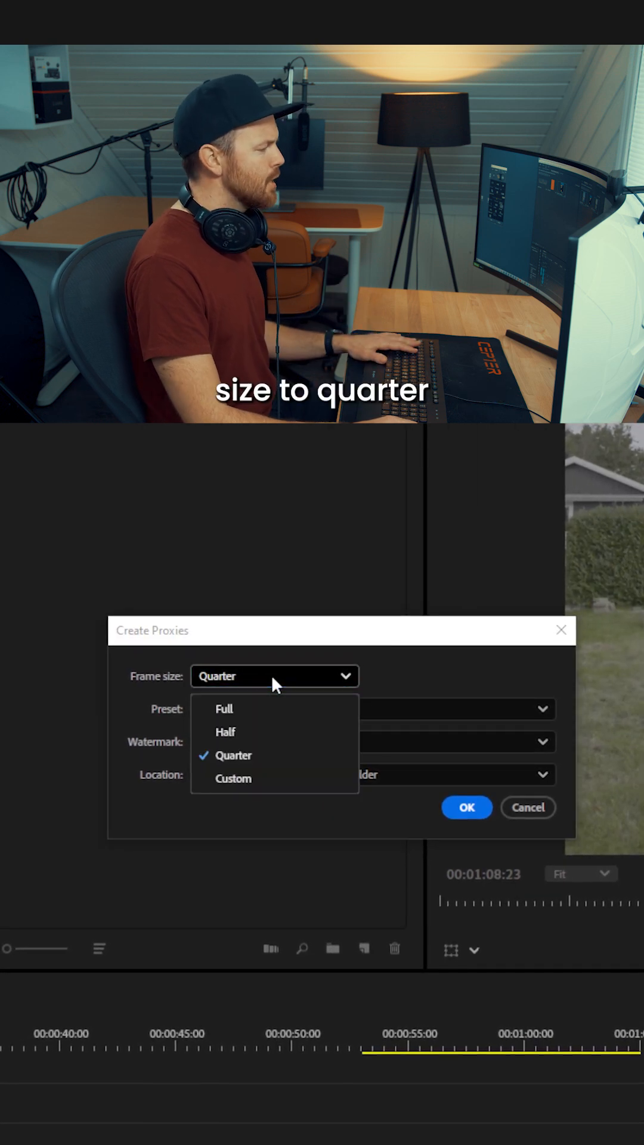
click(232, 756)
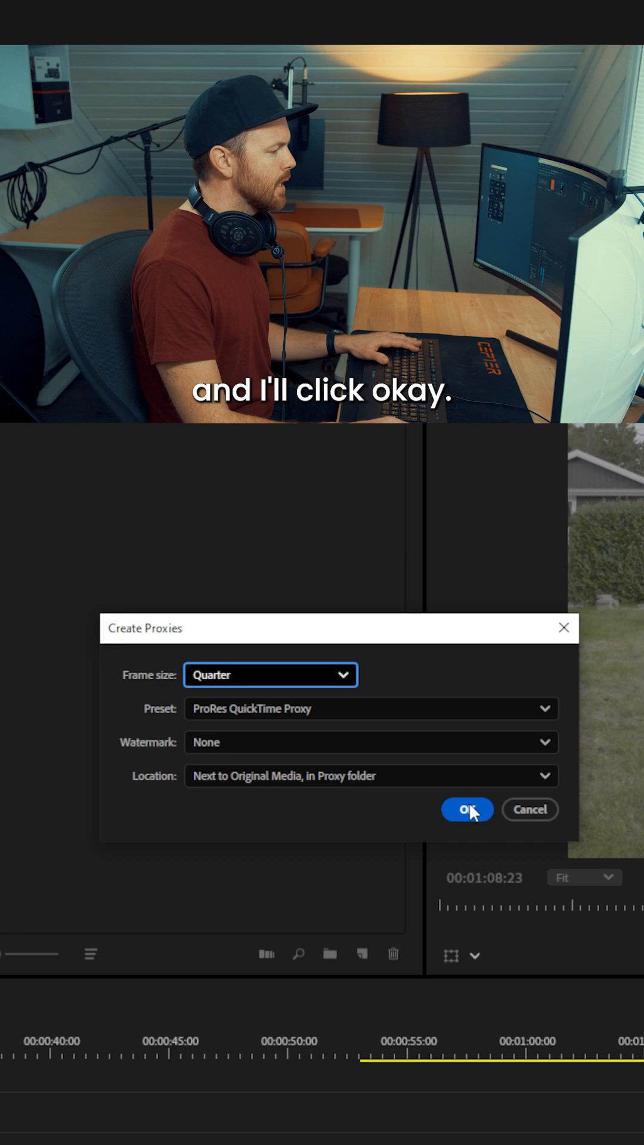
click(466, 808)
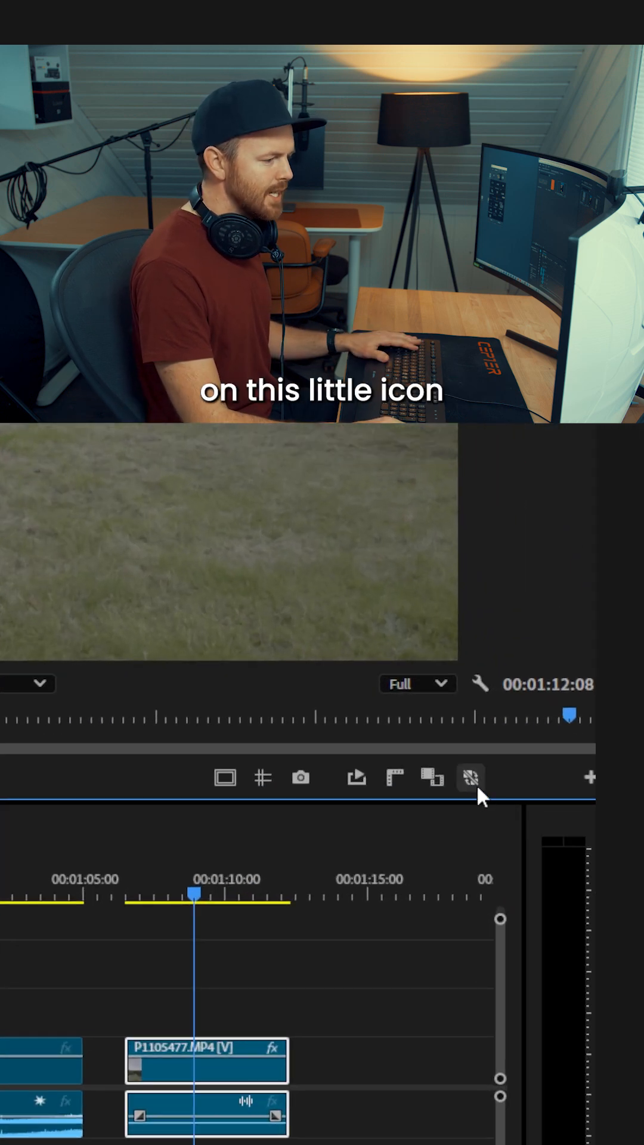
mouse_move(470, 776)
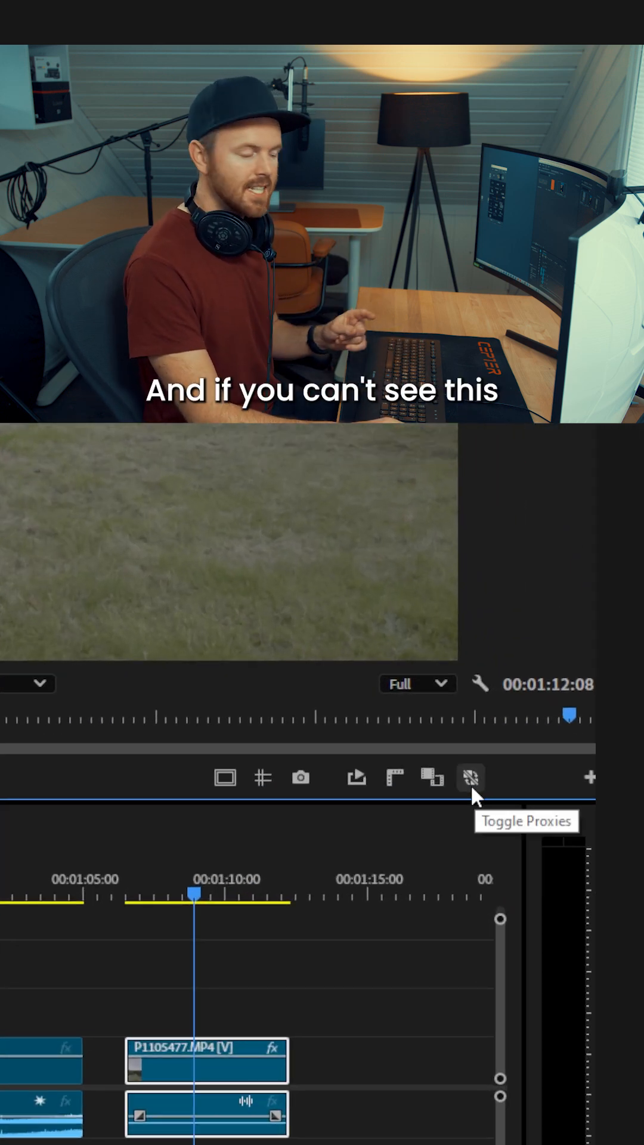
Add the Toggle Proxies button to the Program Monitor's button bar
click(591, 776)
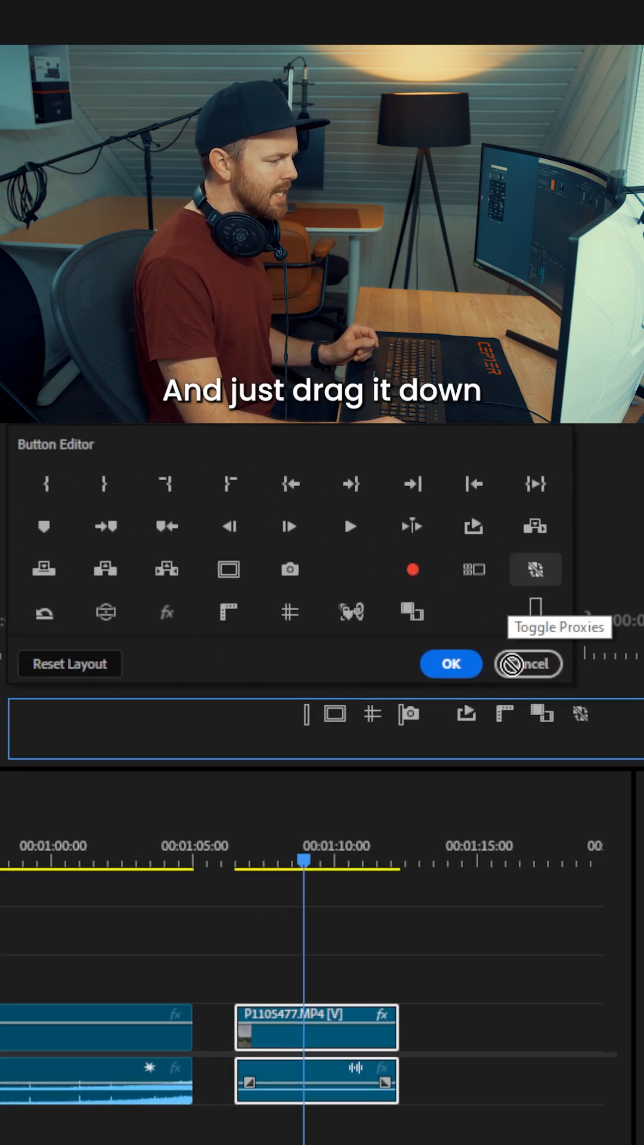
click(450, 665)
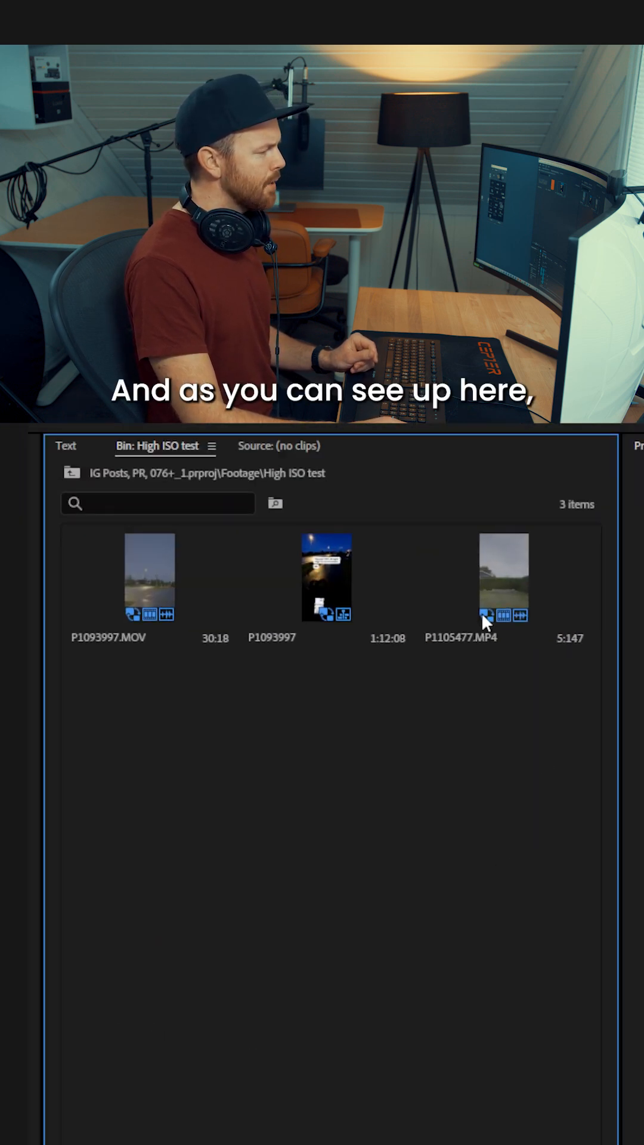
mouse_move(134, 618)
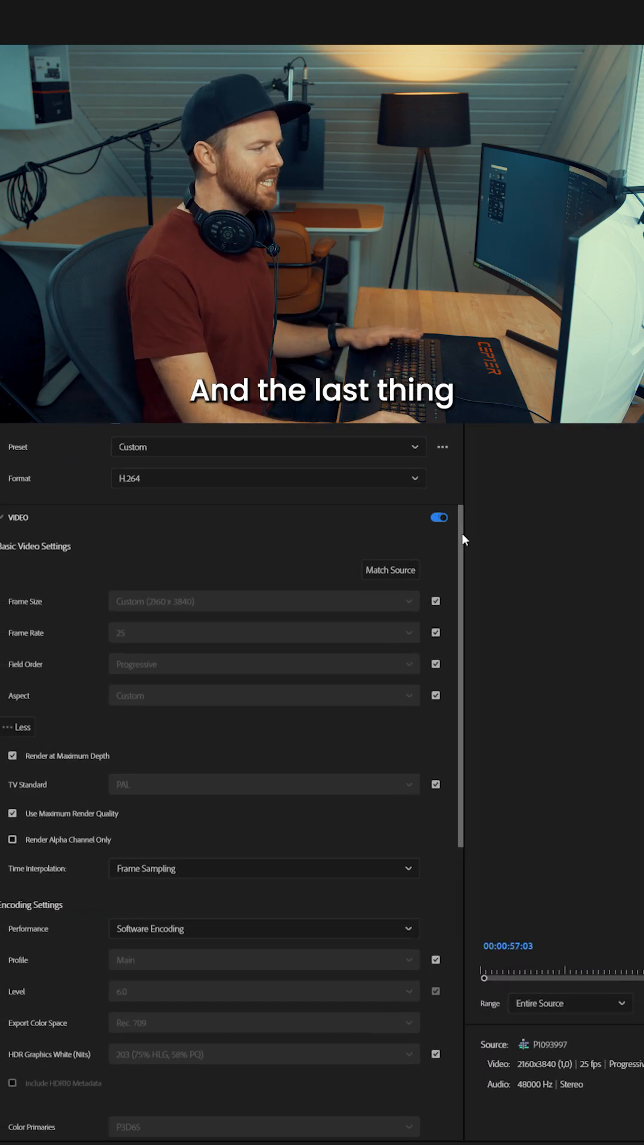
Scroll the H.264 export settings down toward the bitrate and render options
scroll(down, 3)
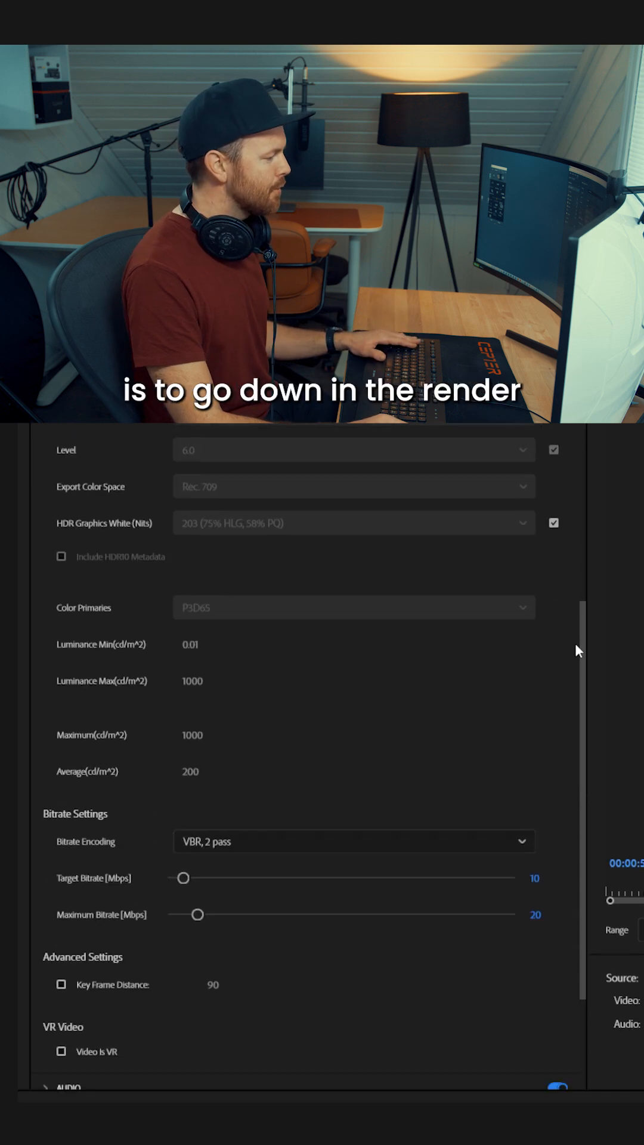